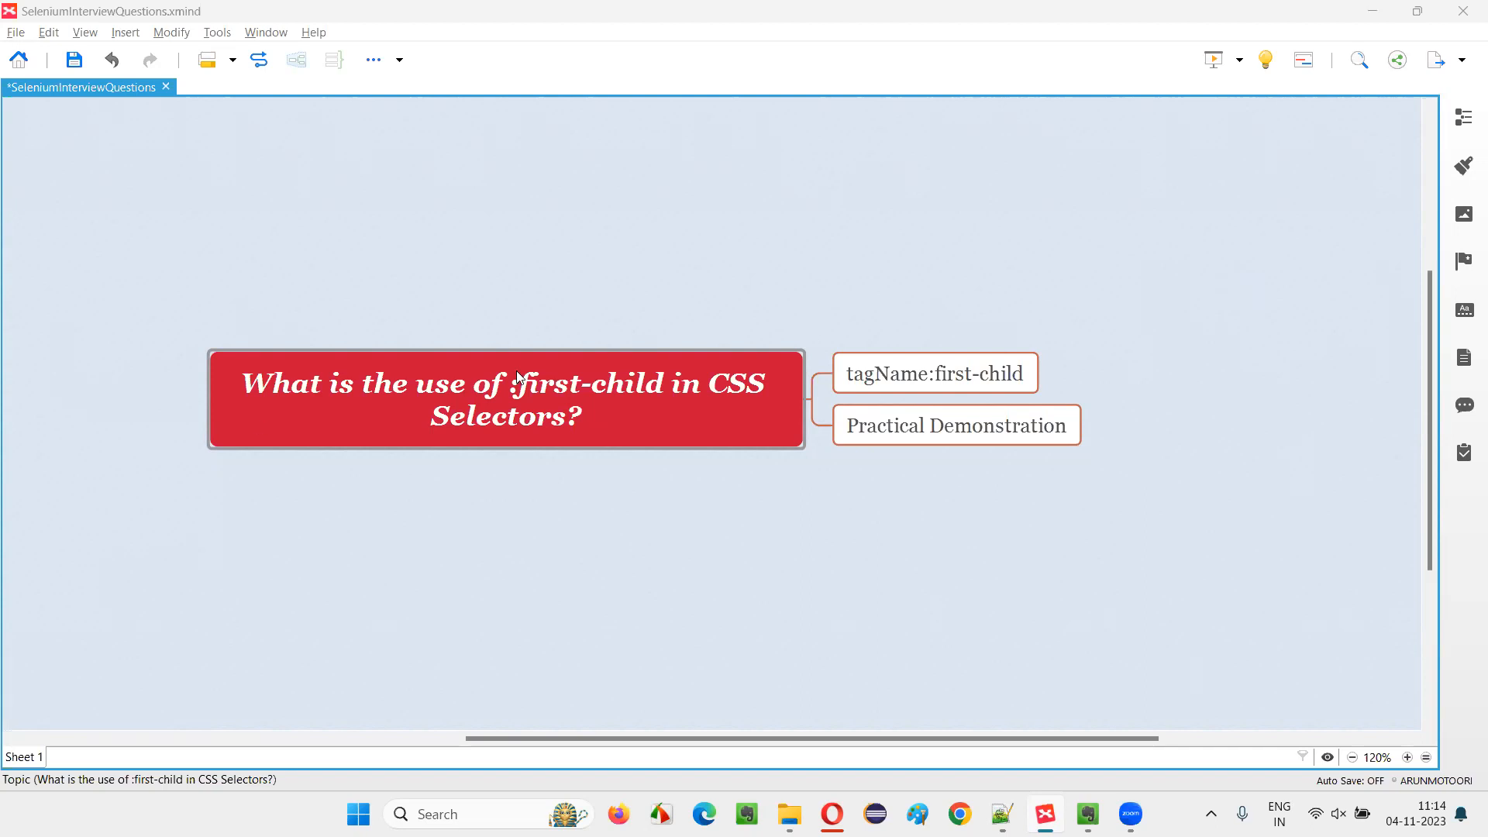
Review the :first-child, tagName:first-child and Practical Demonstration topics on the mind map.
click(506, 398)
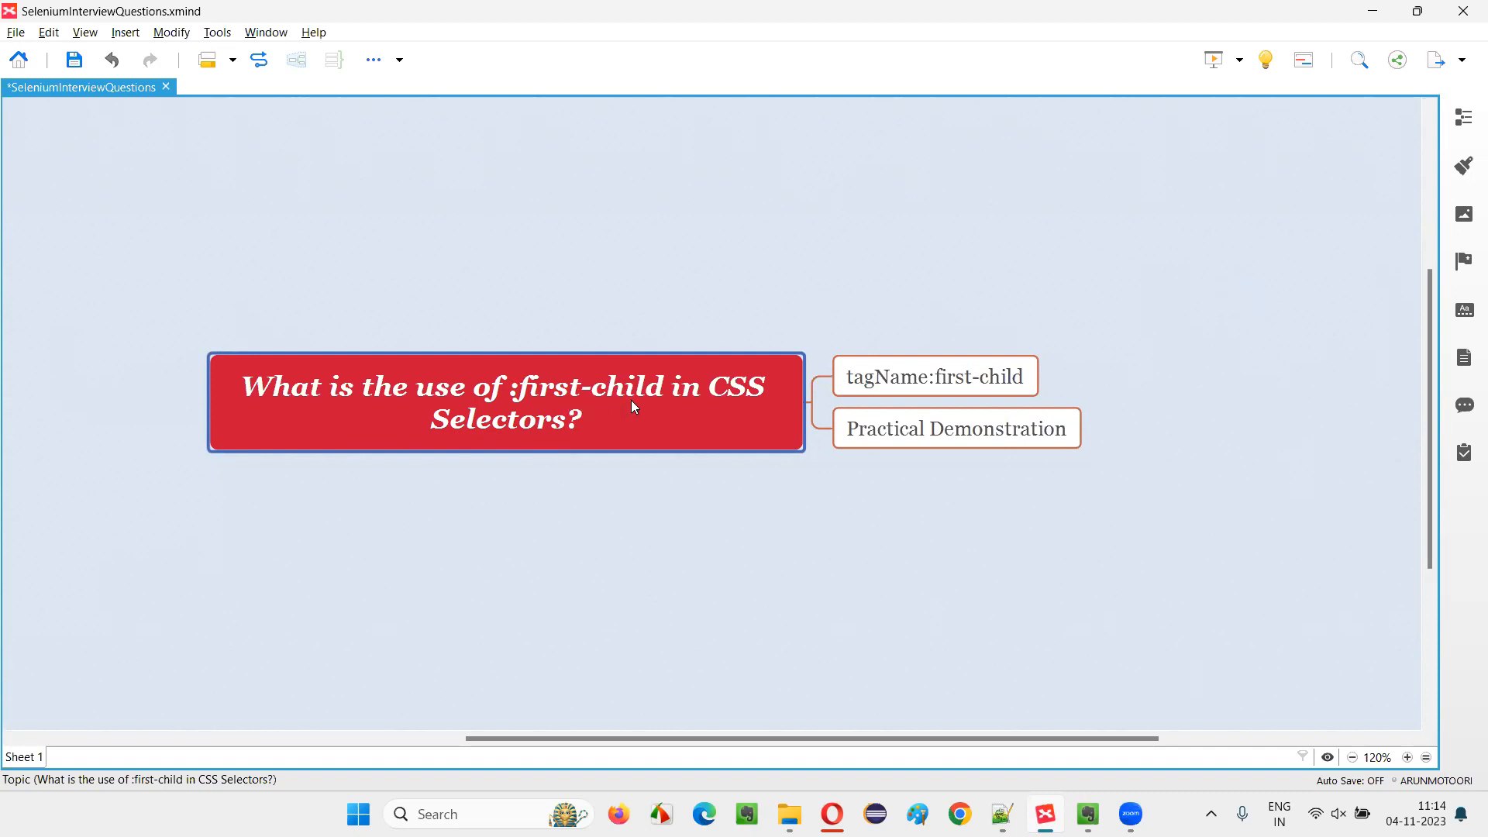
mouse_move(701, 422)
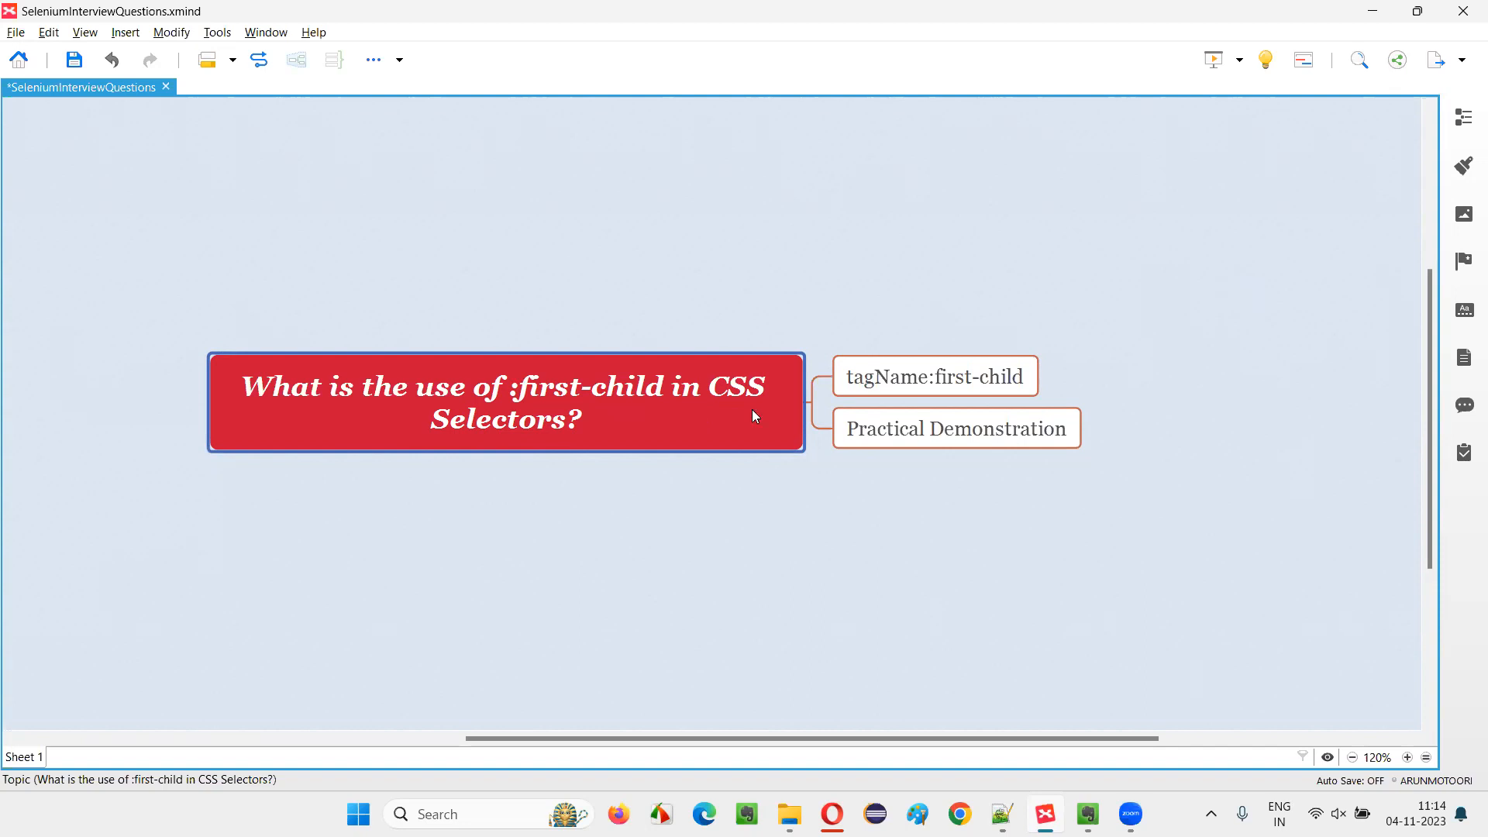
click(956, 428)
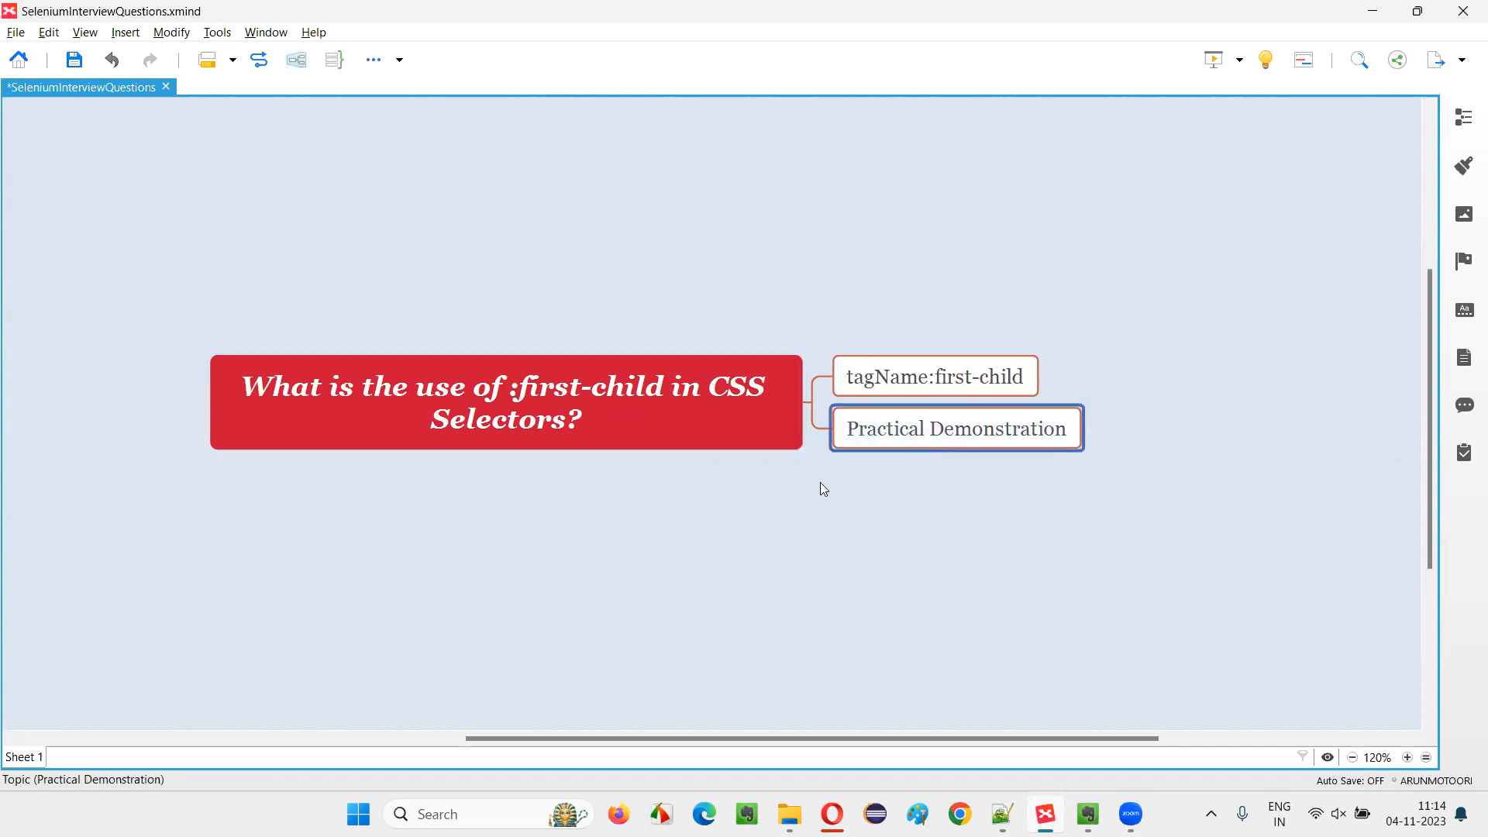
click(506, 403)
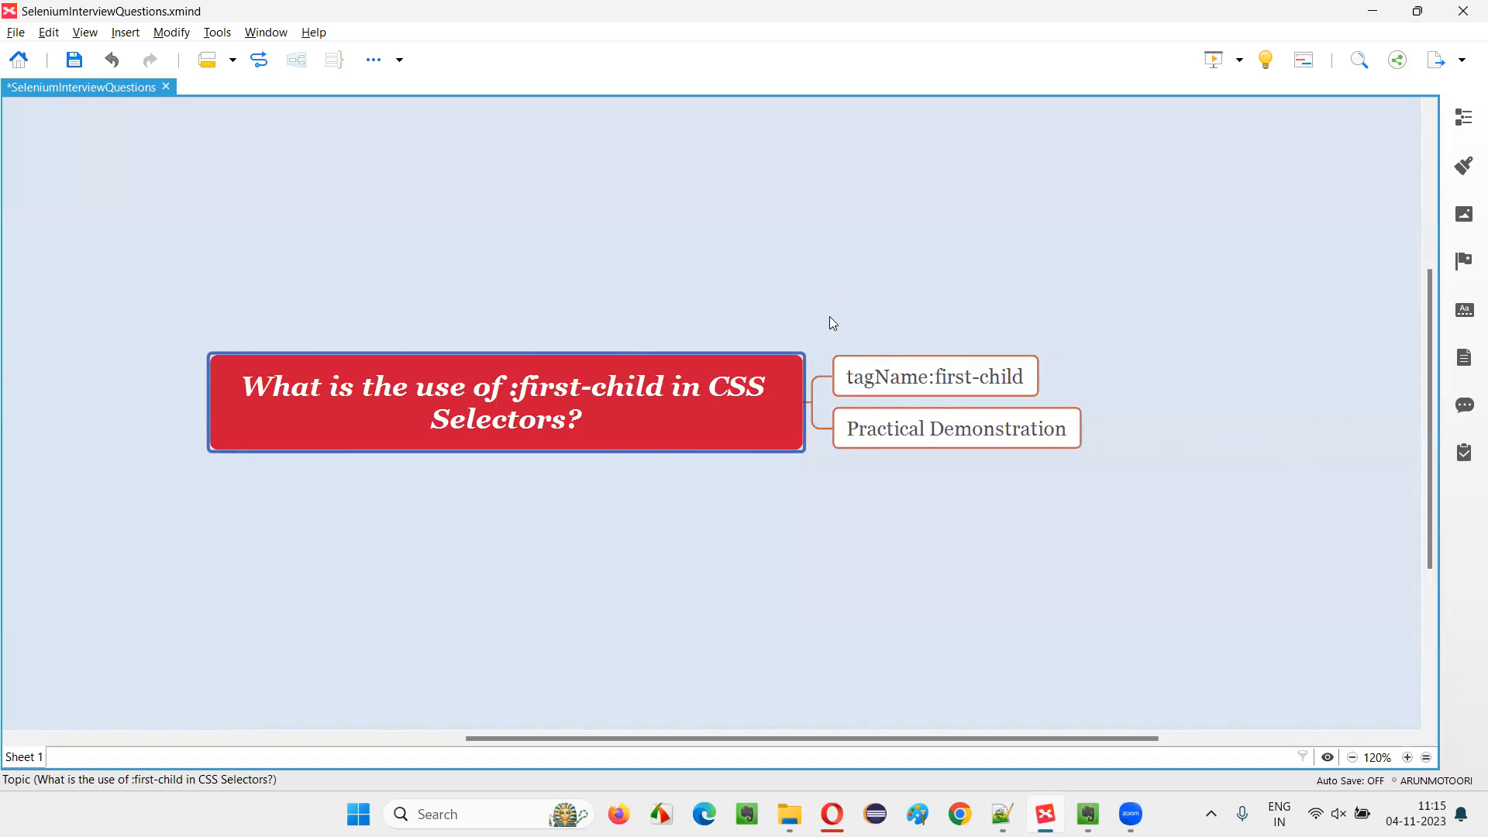
click(935, 375)
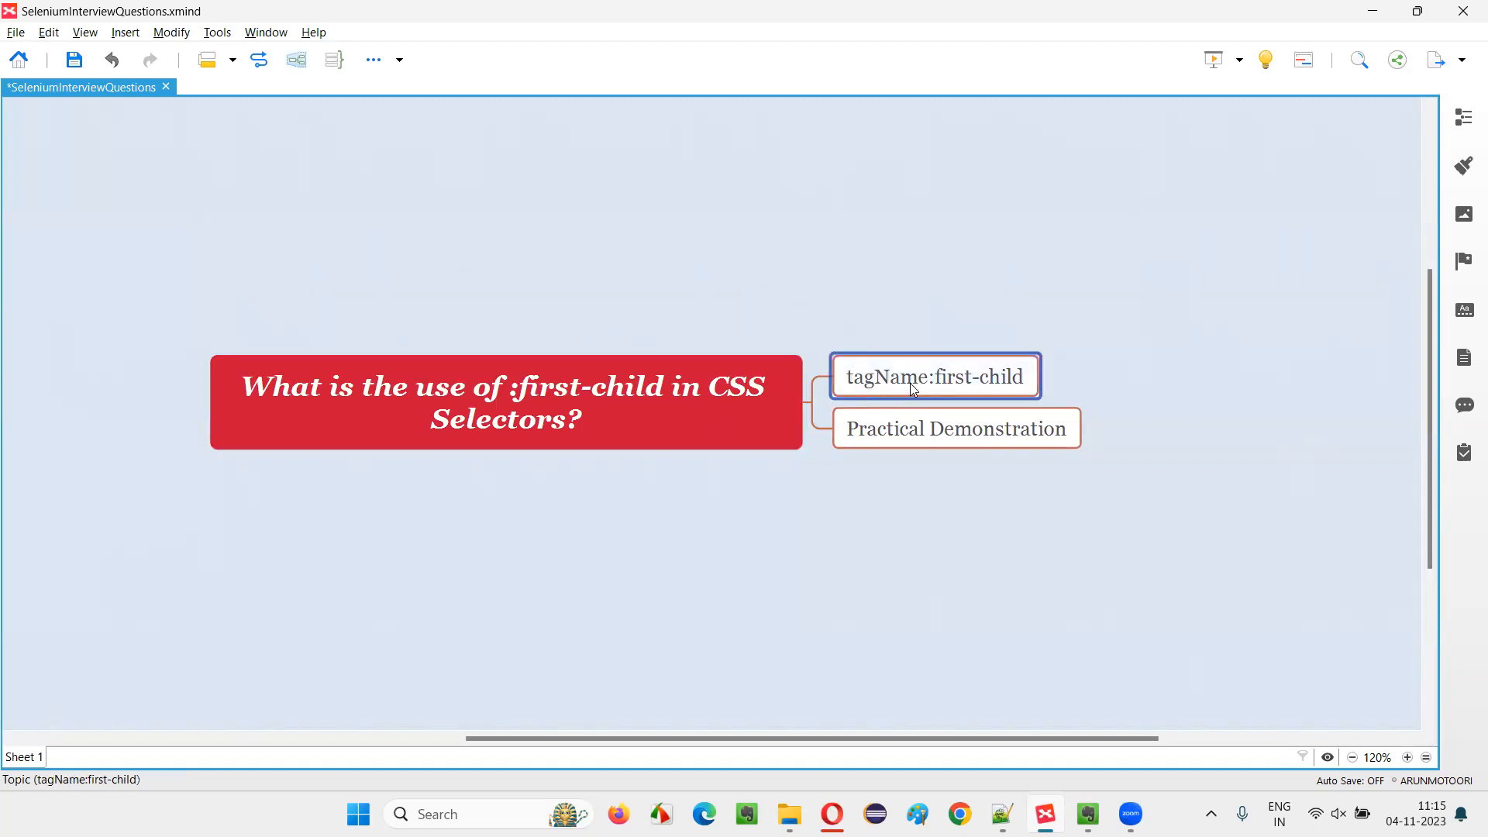
mouse_move(890, 389)
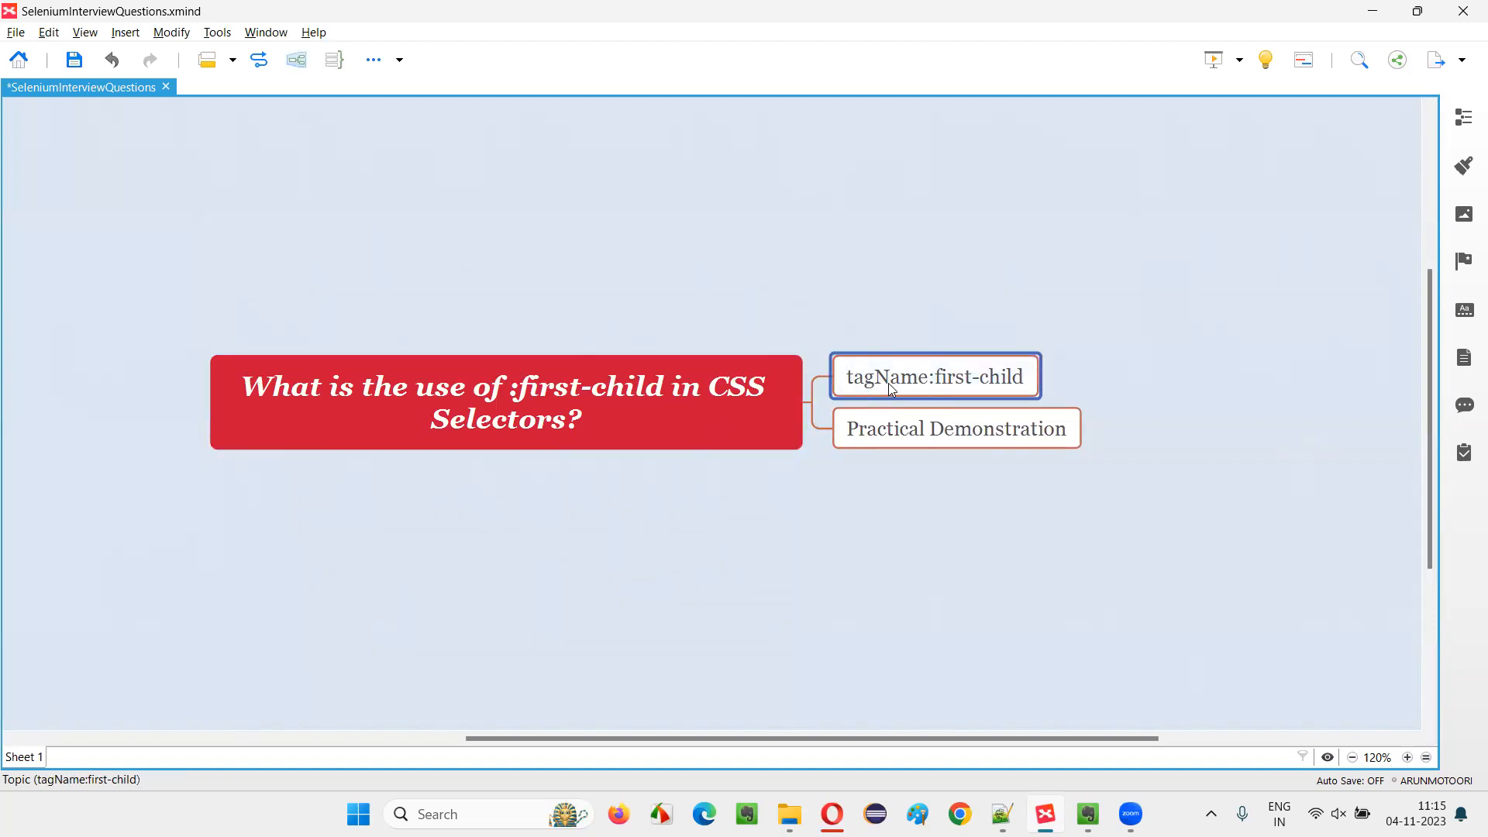
mouse_move(917, 391)
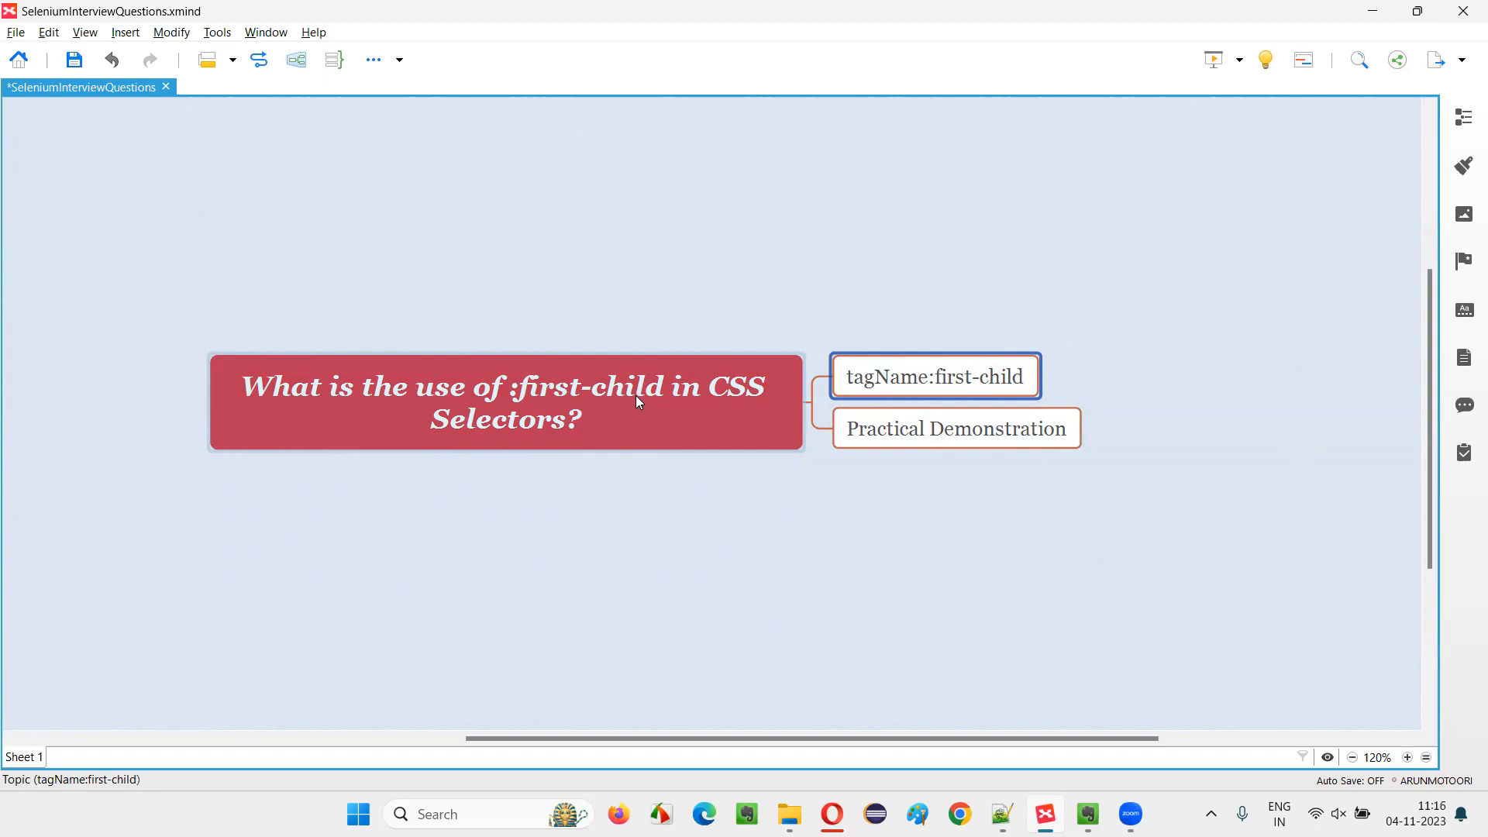
mouse_move(634, 416)
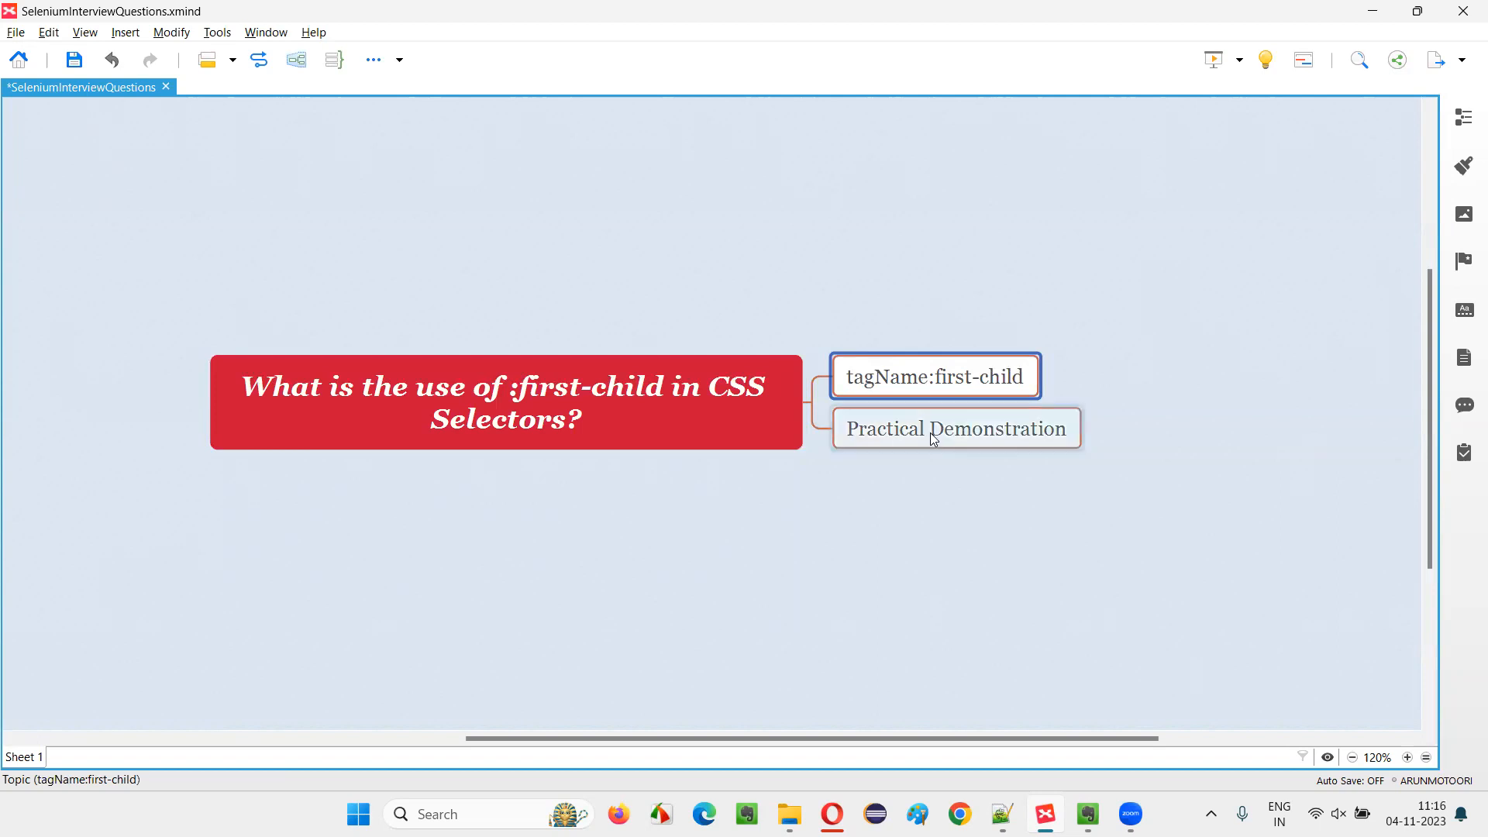
click(956, 428)
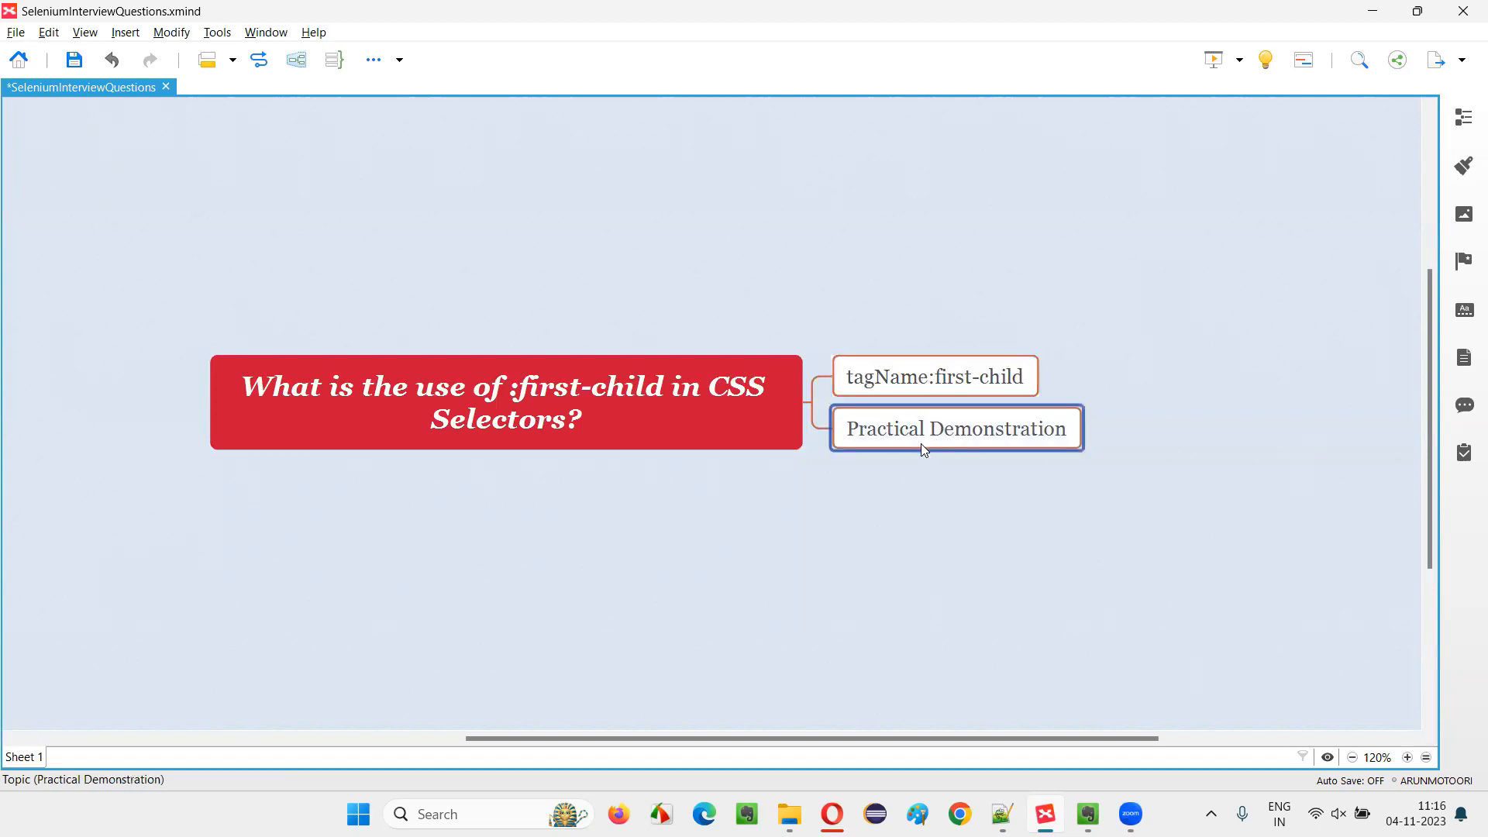
mouse_move(930, 450)
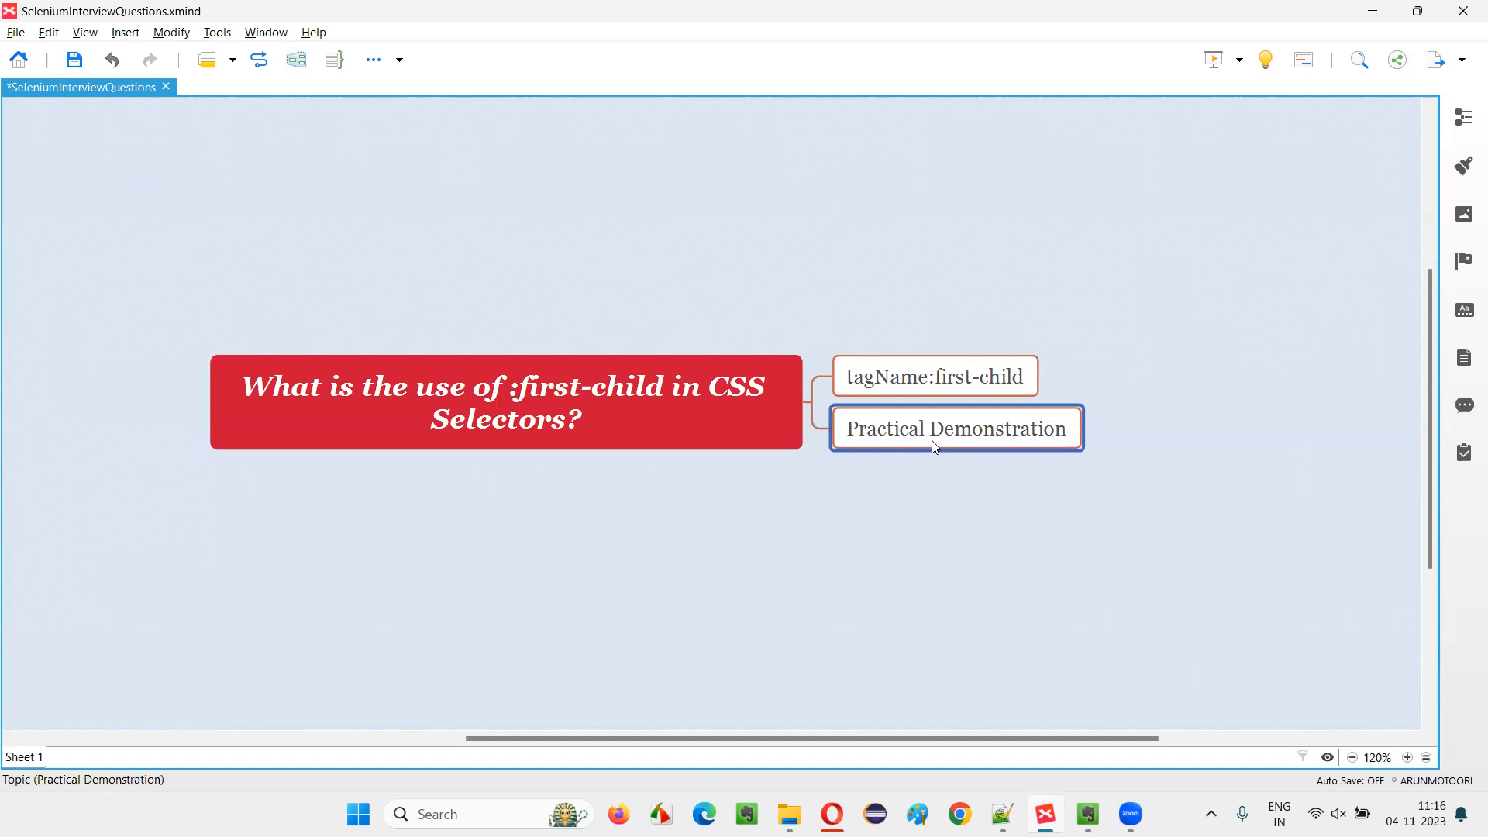
Inspect the Pen checkbox on the omayo page and reveal its parent div.widget-content markup.
click(1212, 538)
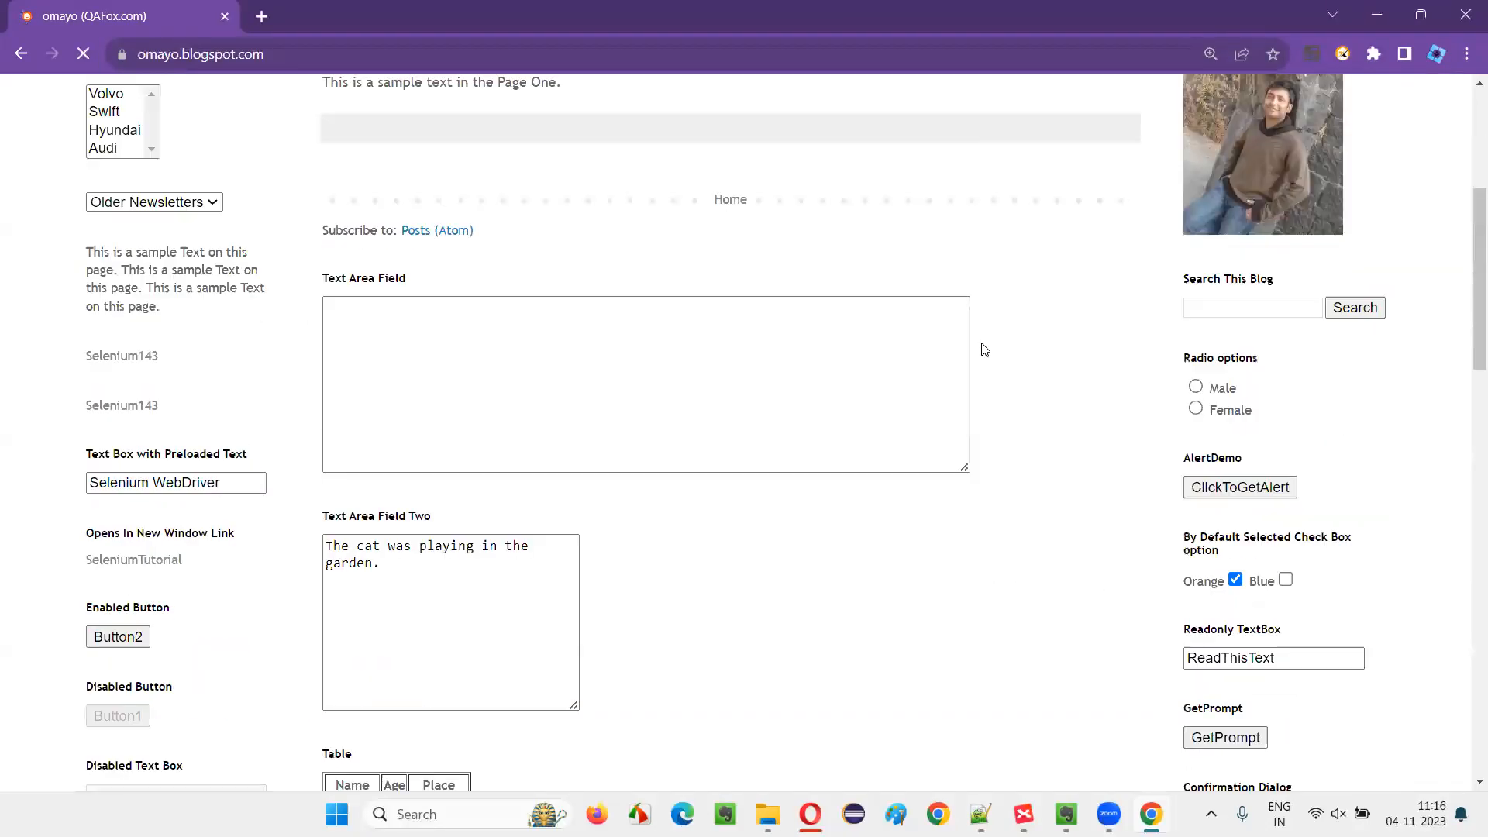
scroll(down, 3)
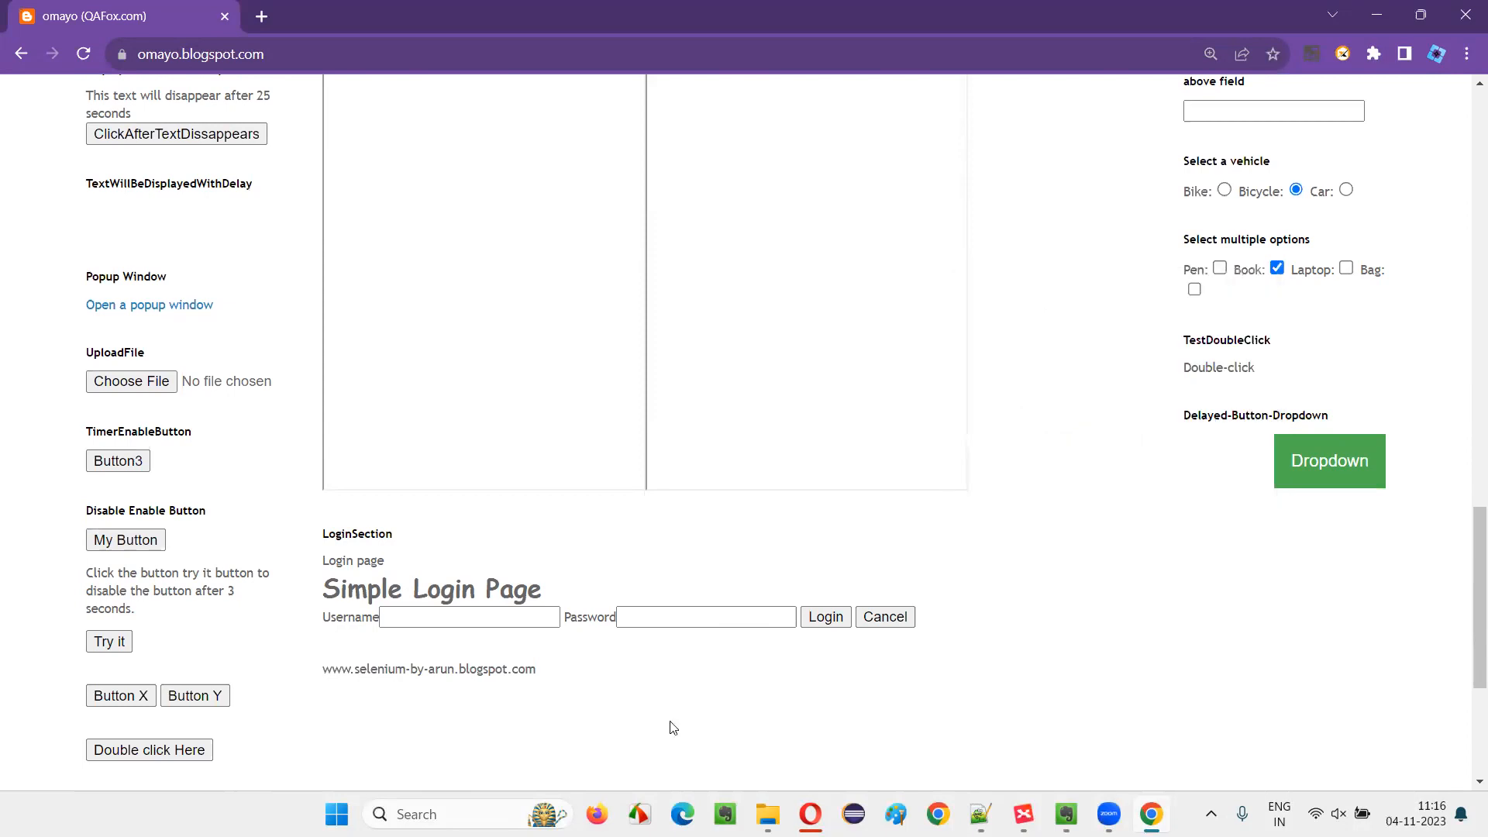
key(F12)
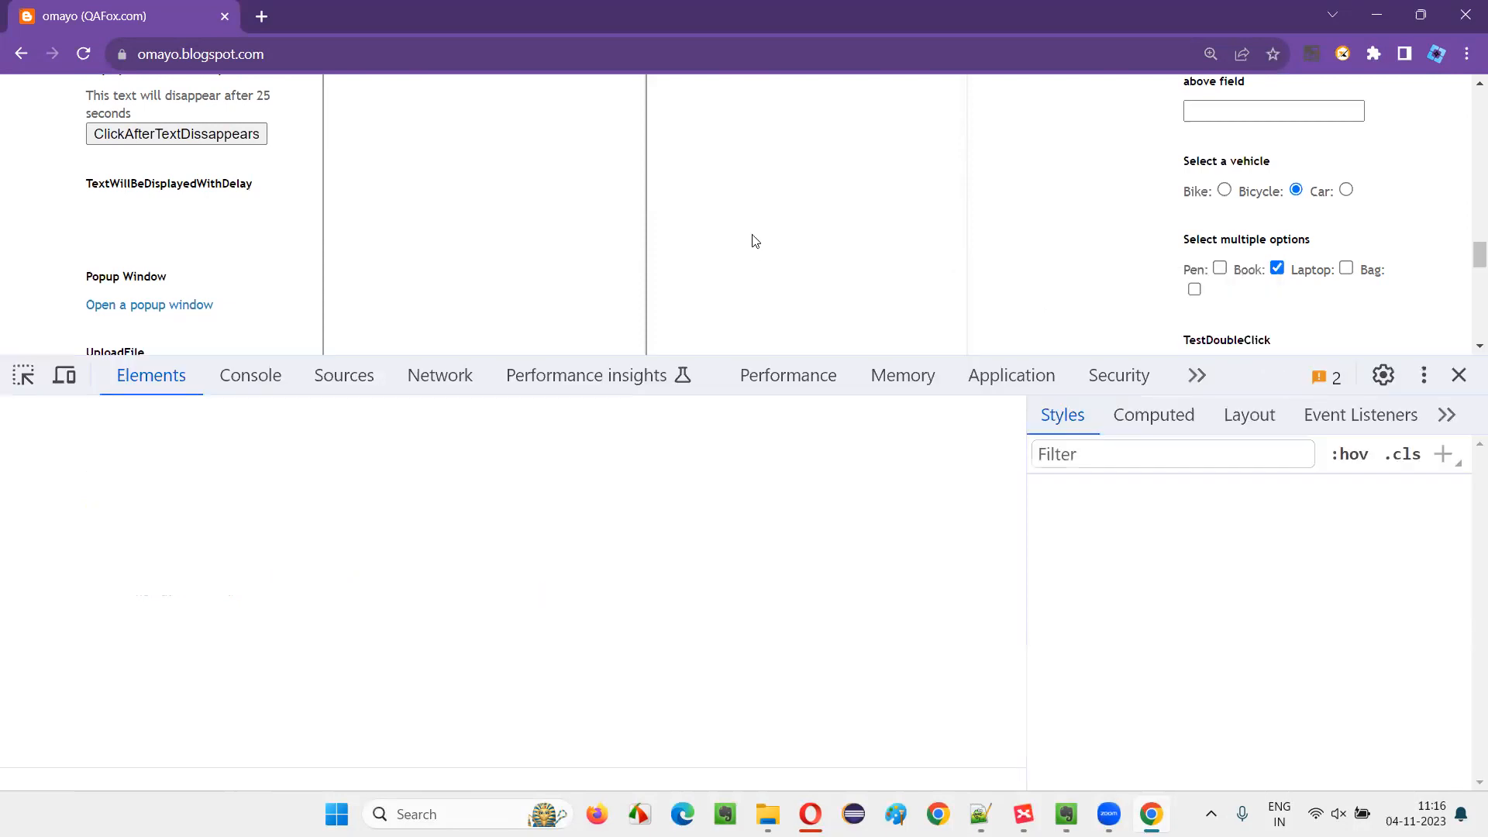
click(1276, 268)
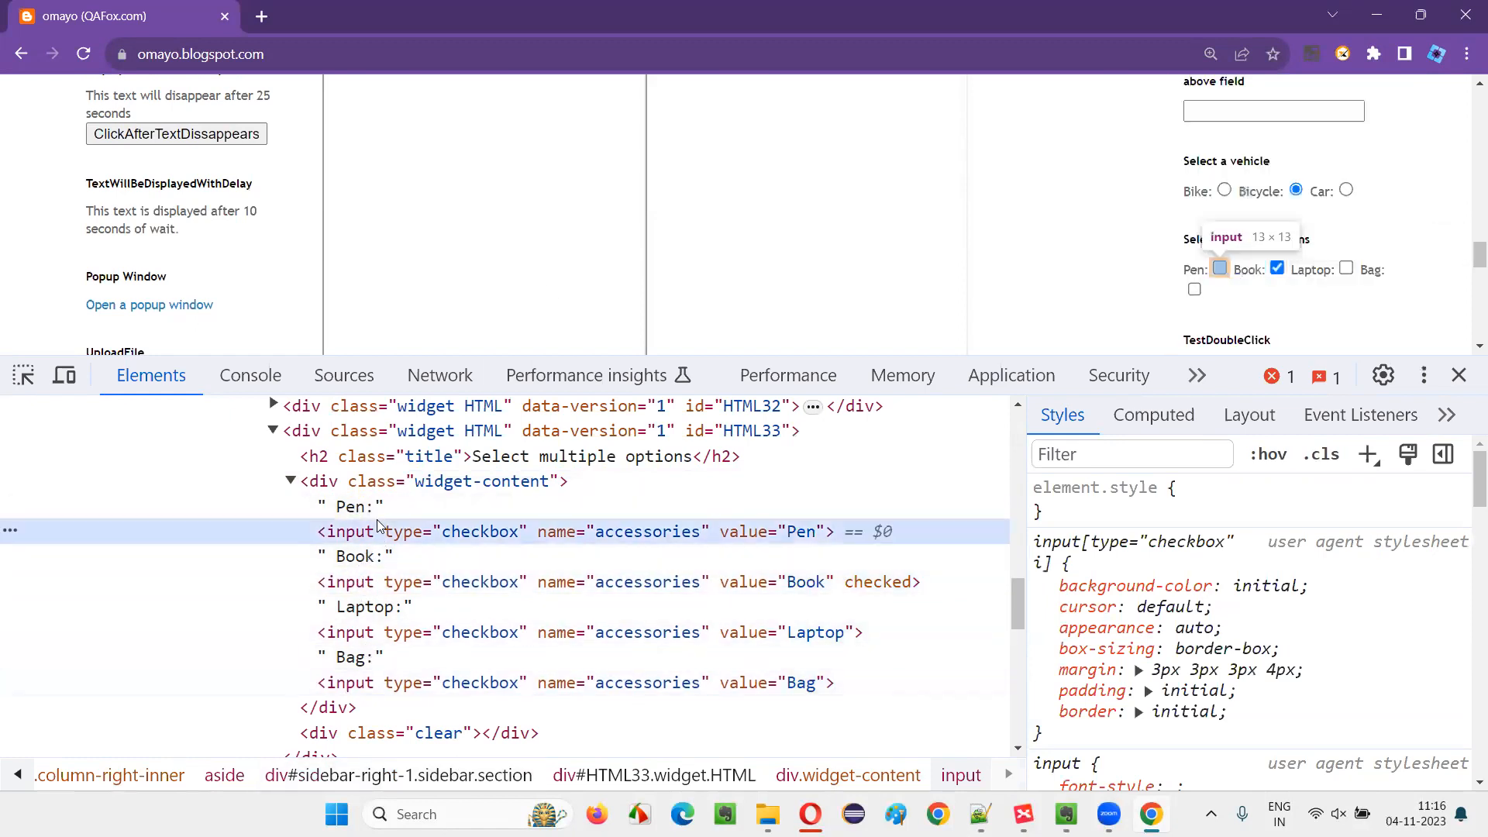
mouse_move(324, 481)
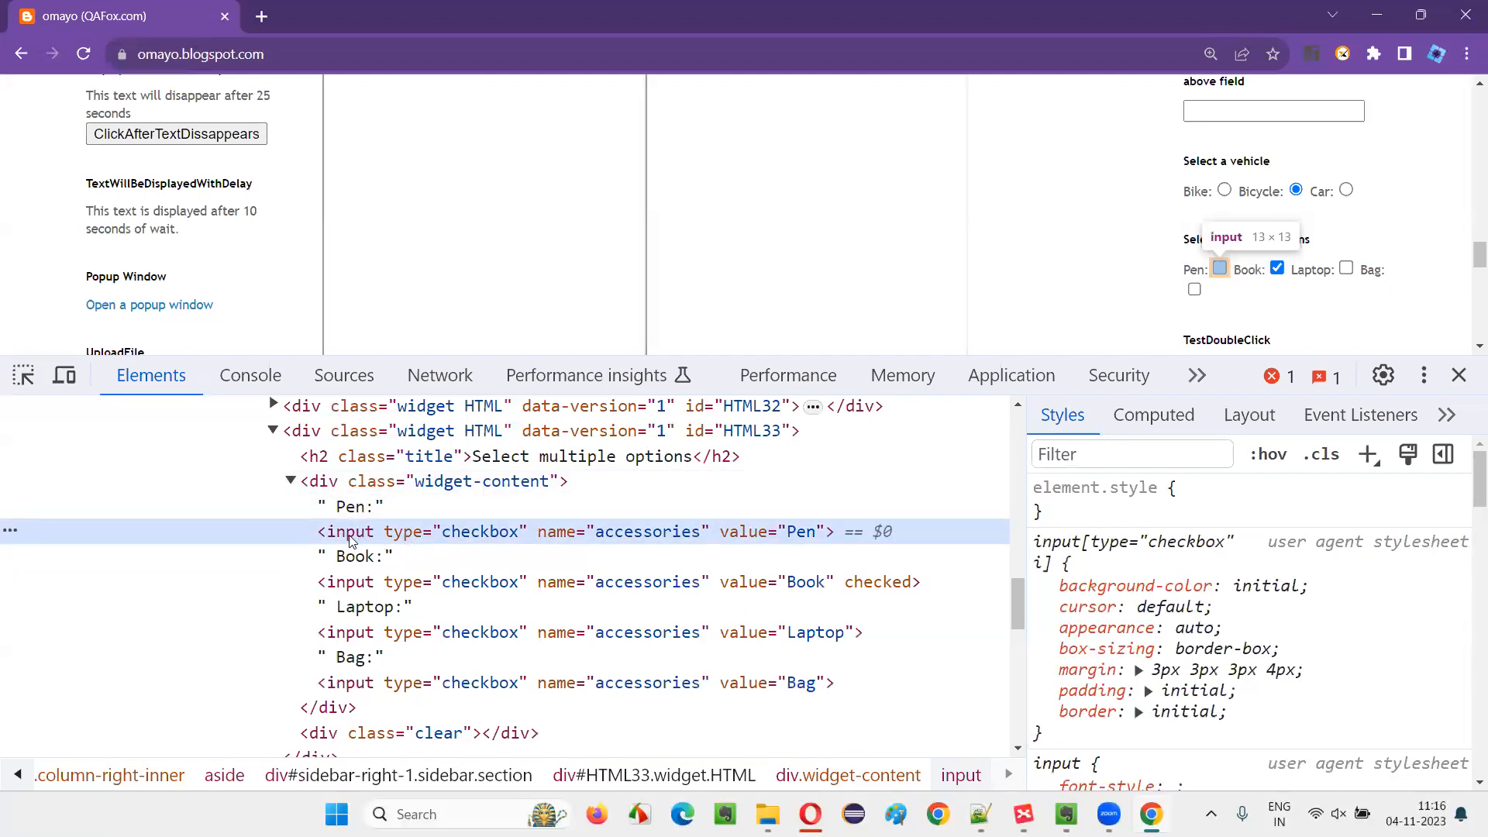
scroll(down, 3)
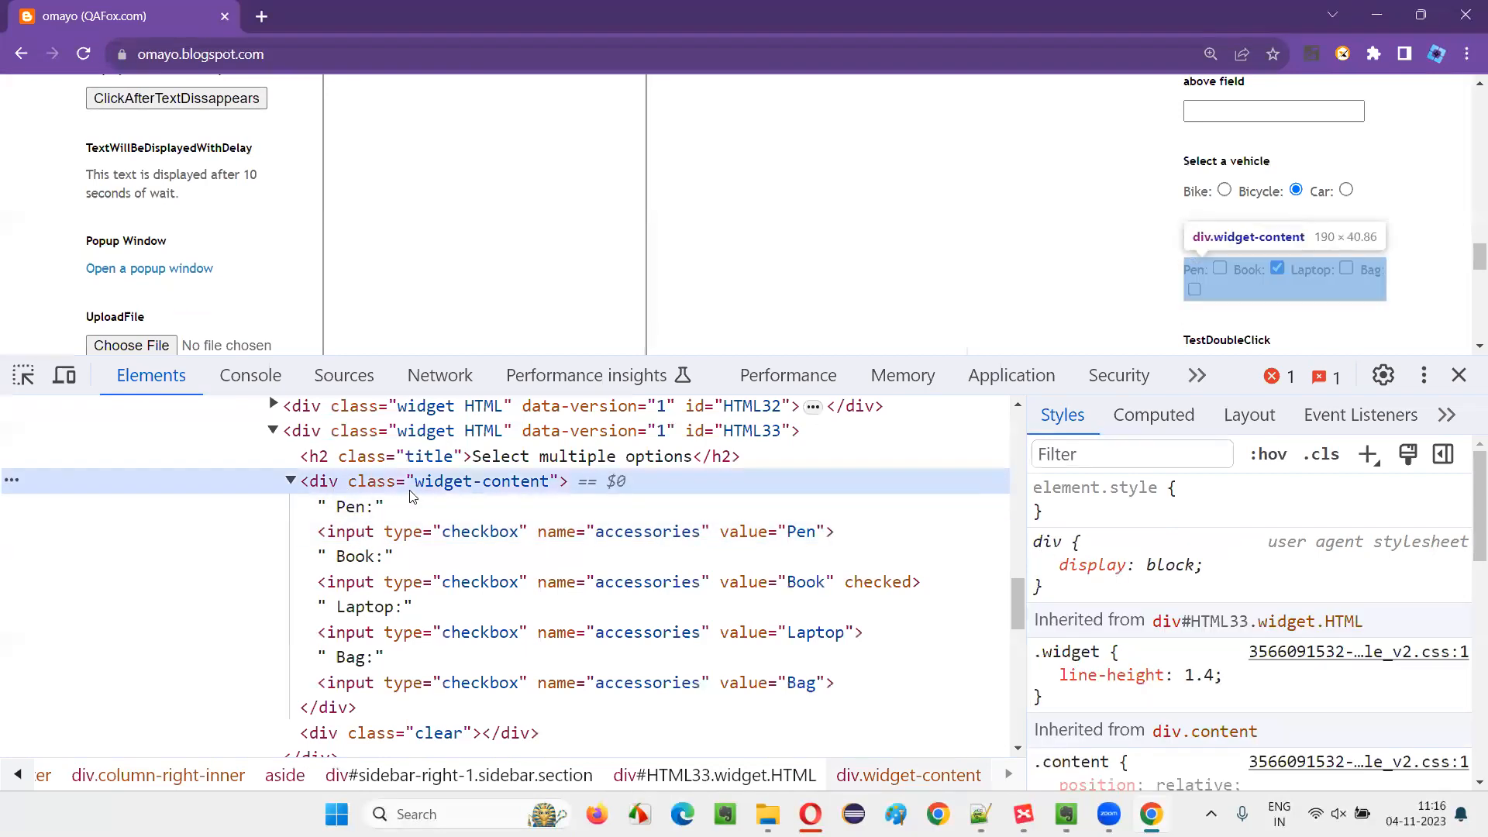
Find div > input[name='accessories'] (four matches), step through them, then narrow with :first-child.
key(Ctrl+F)
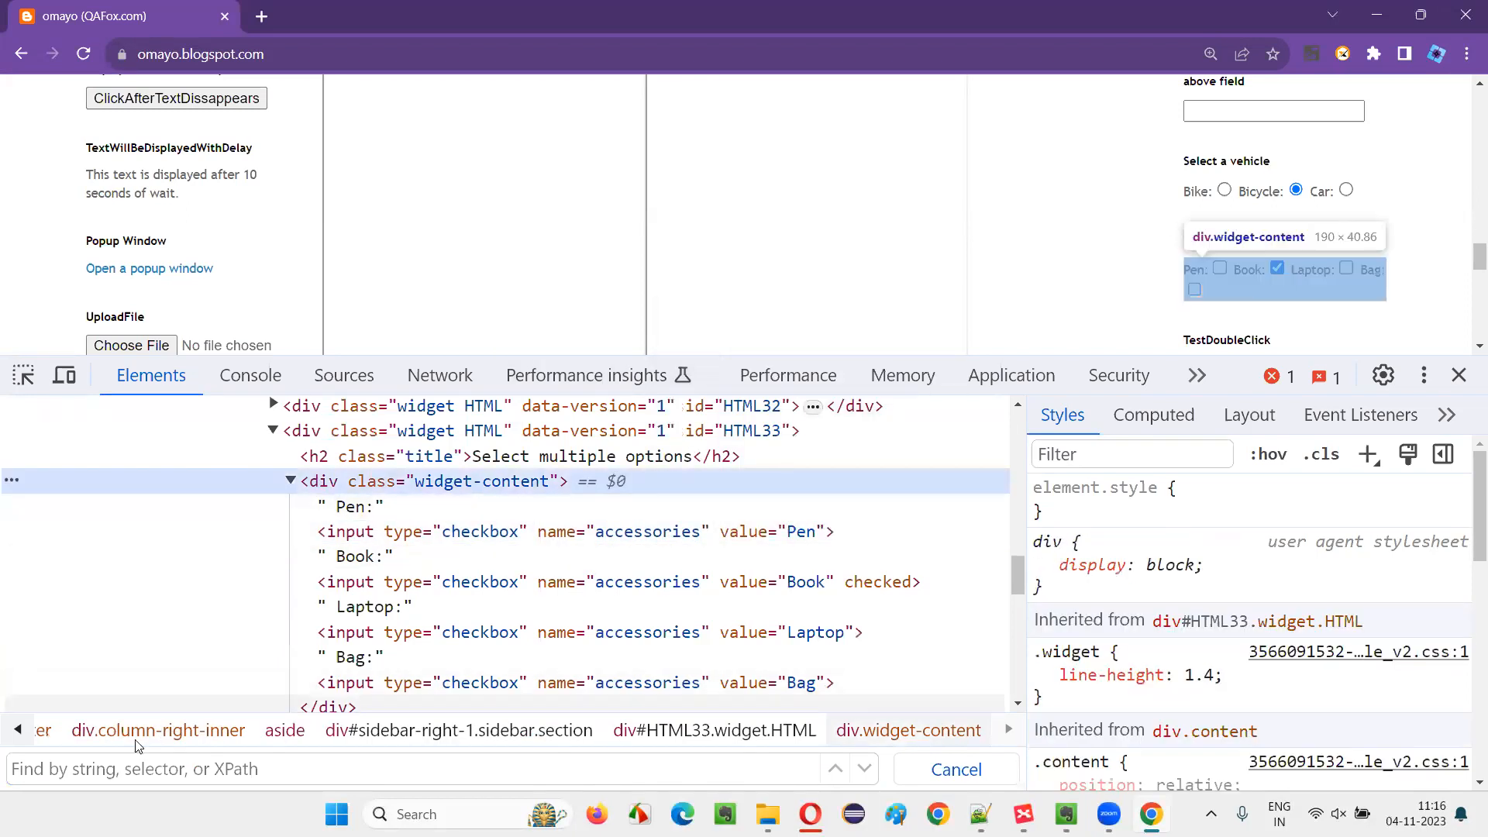
text(div > input[name='accessories)
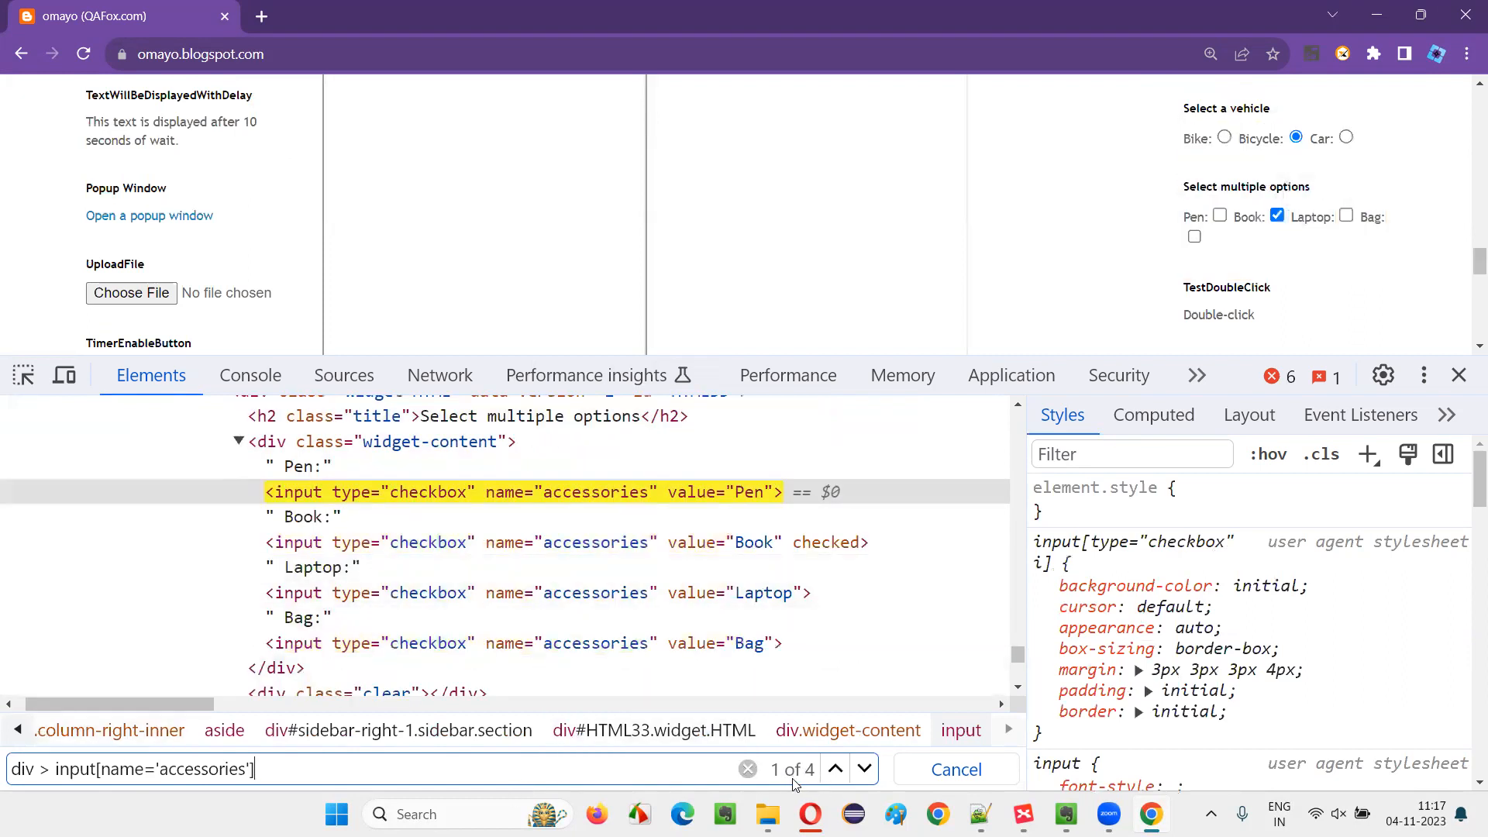
click(834, 768)
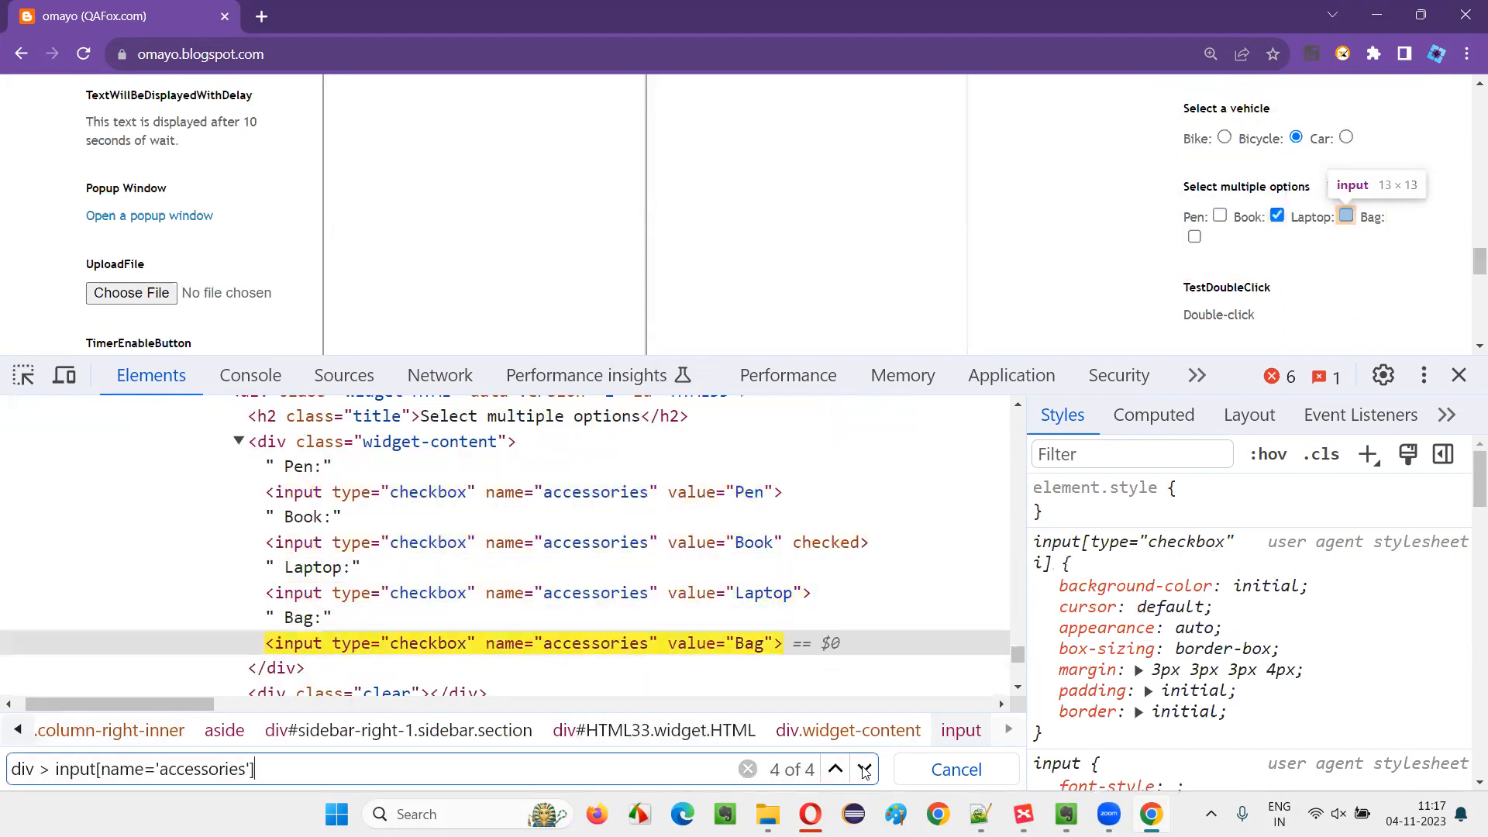
click(834, 771)
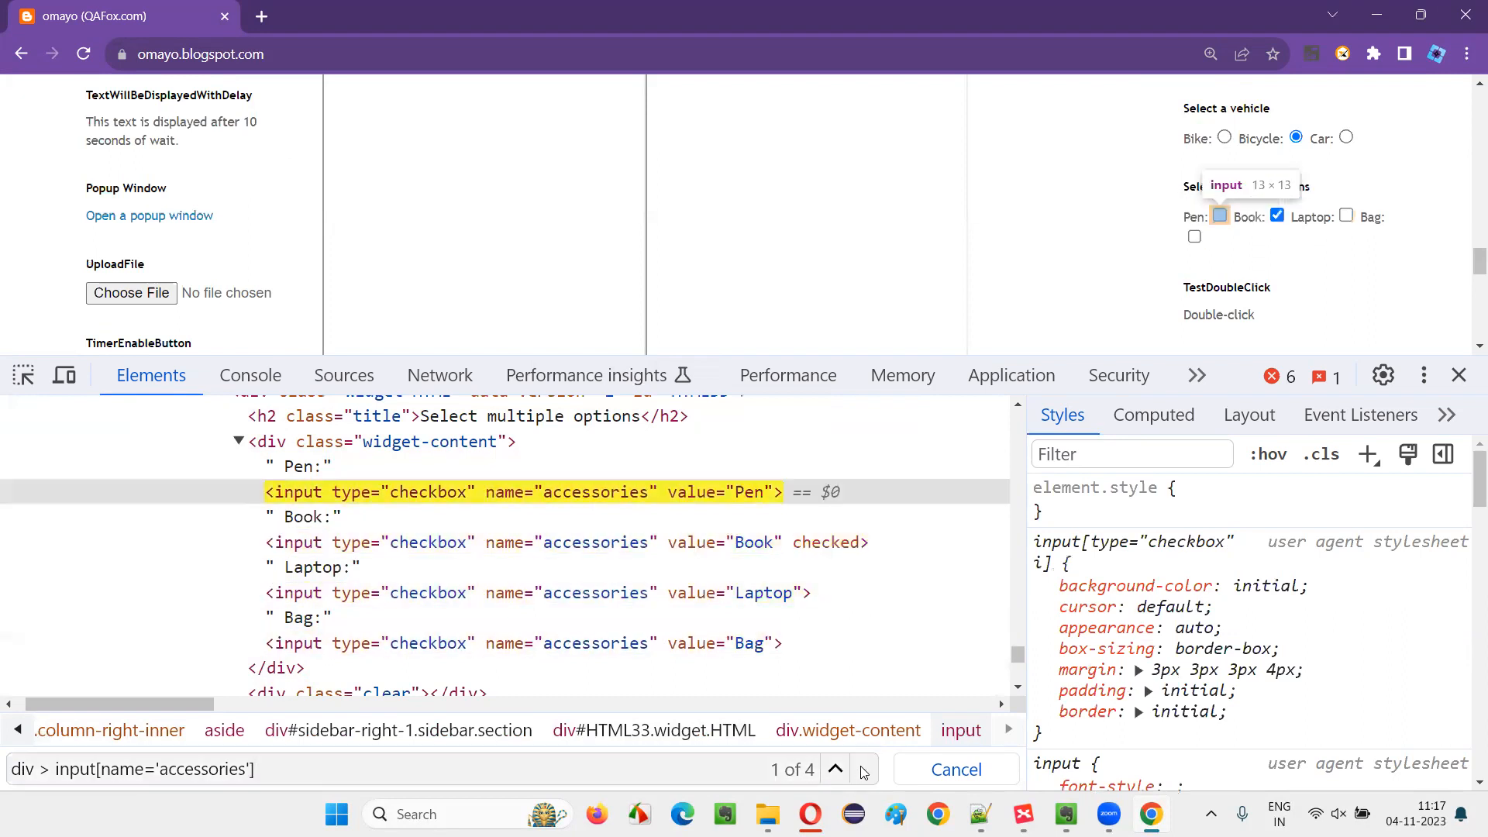
click(834, 771)
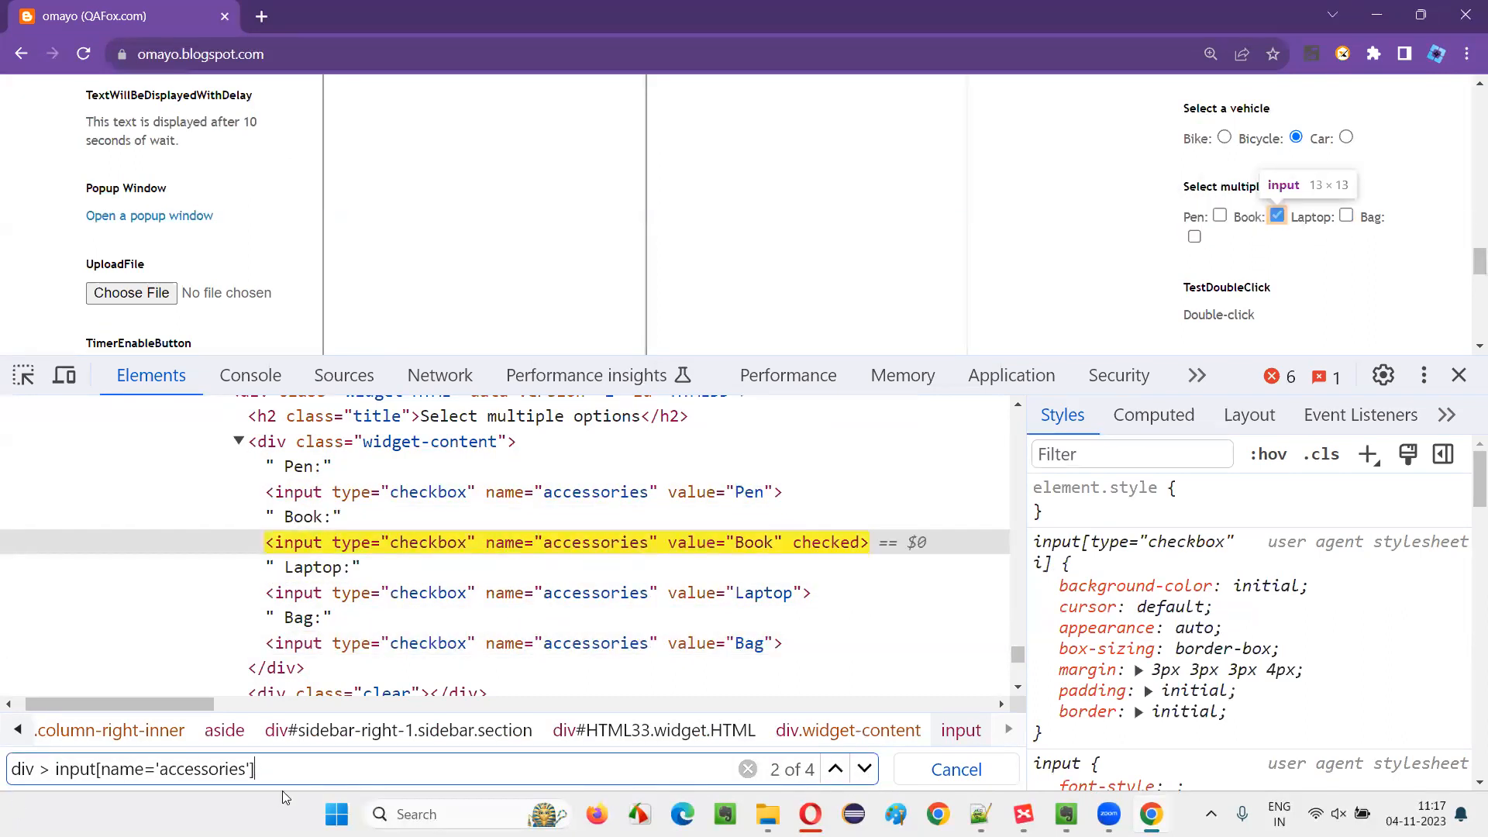
text(:fiur)
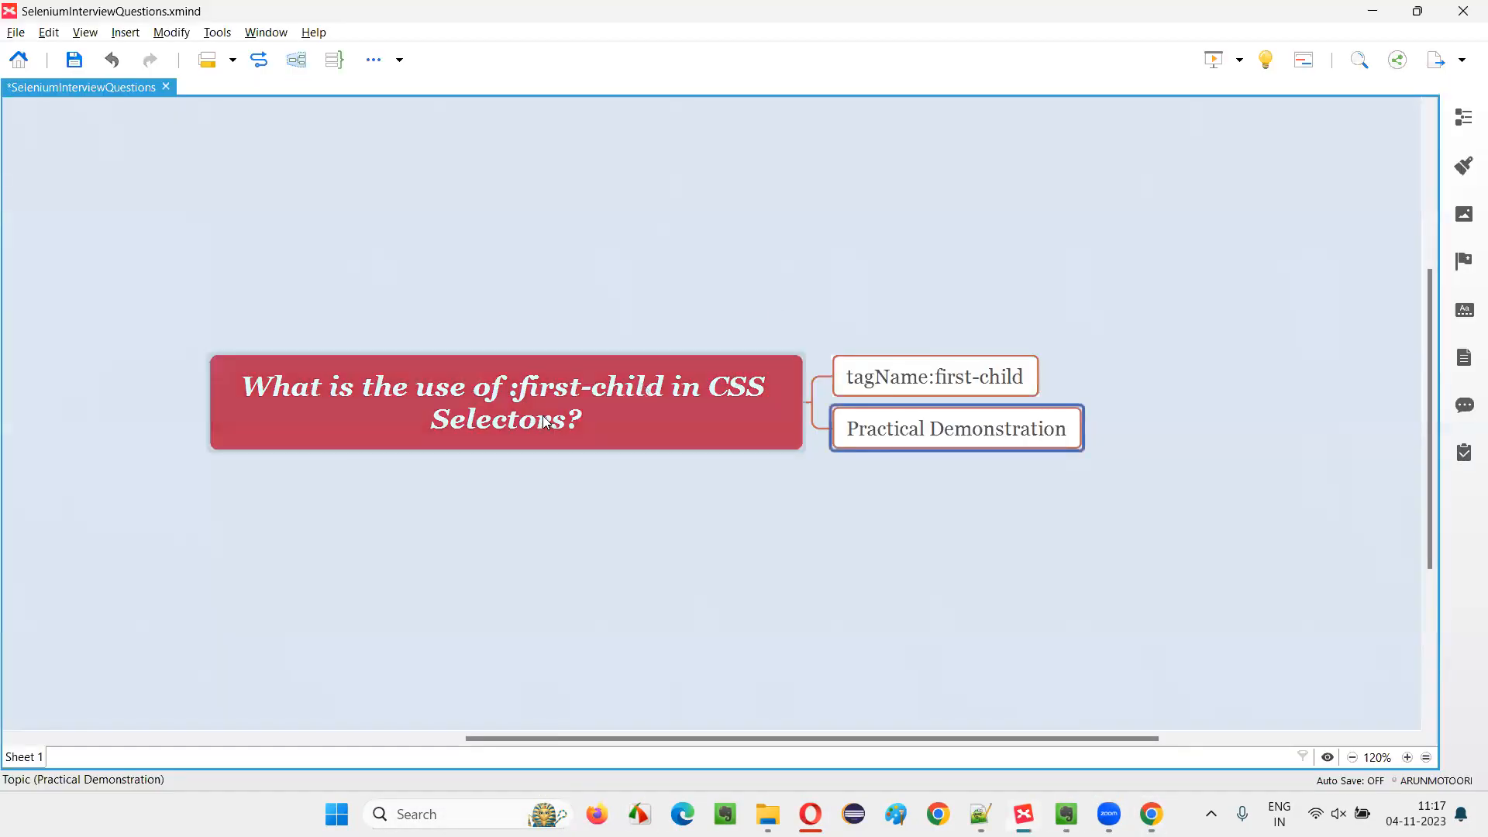
mouse_move(572, 451)
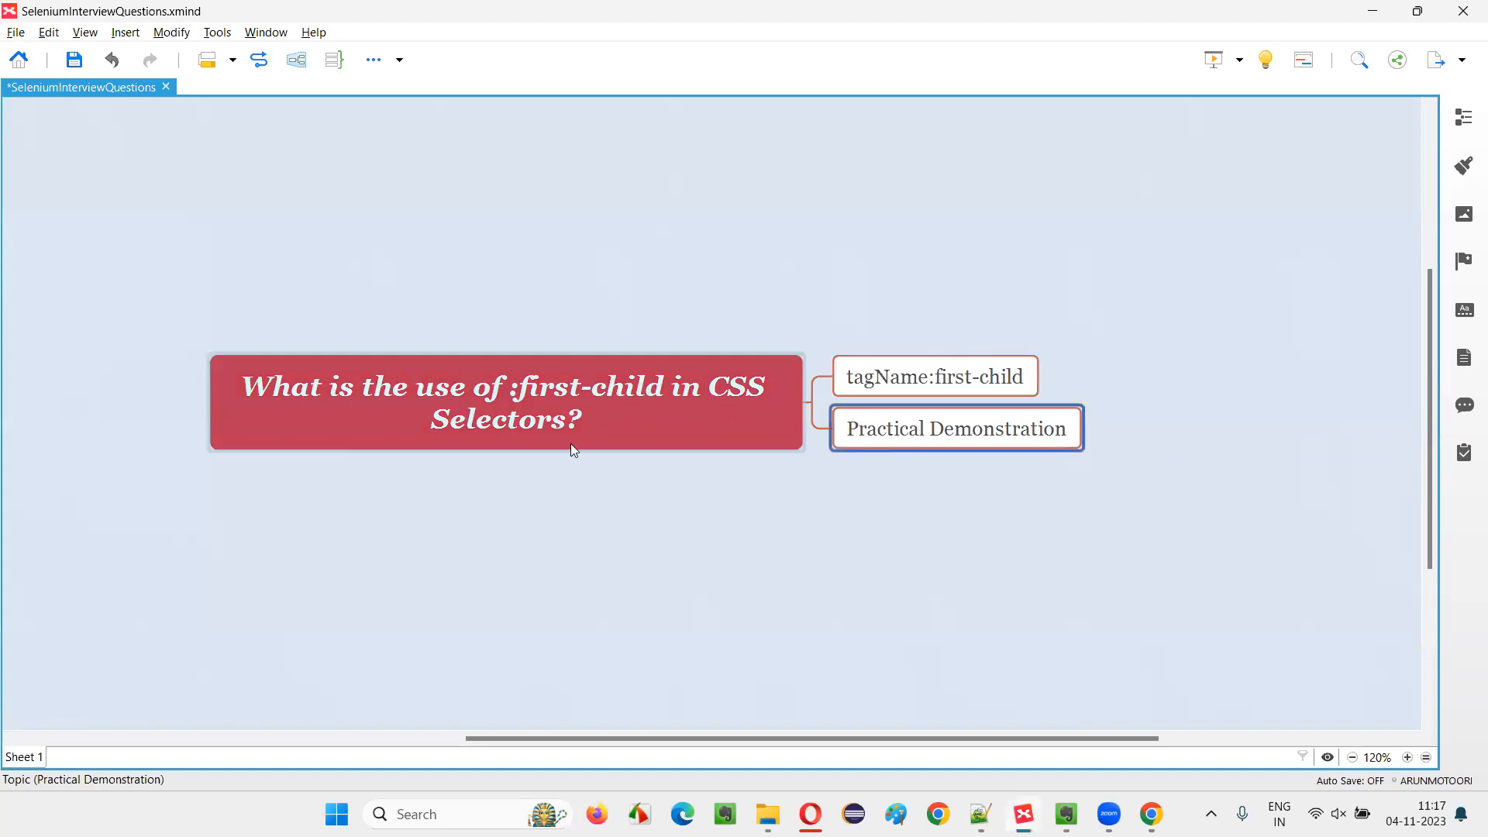
click(933, 375)
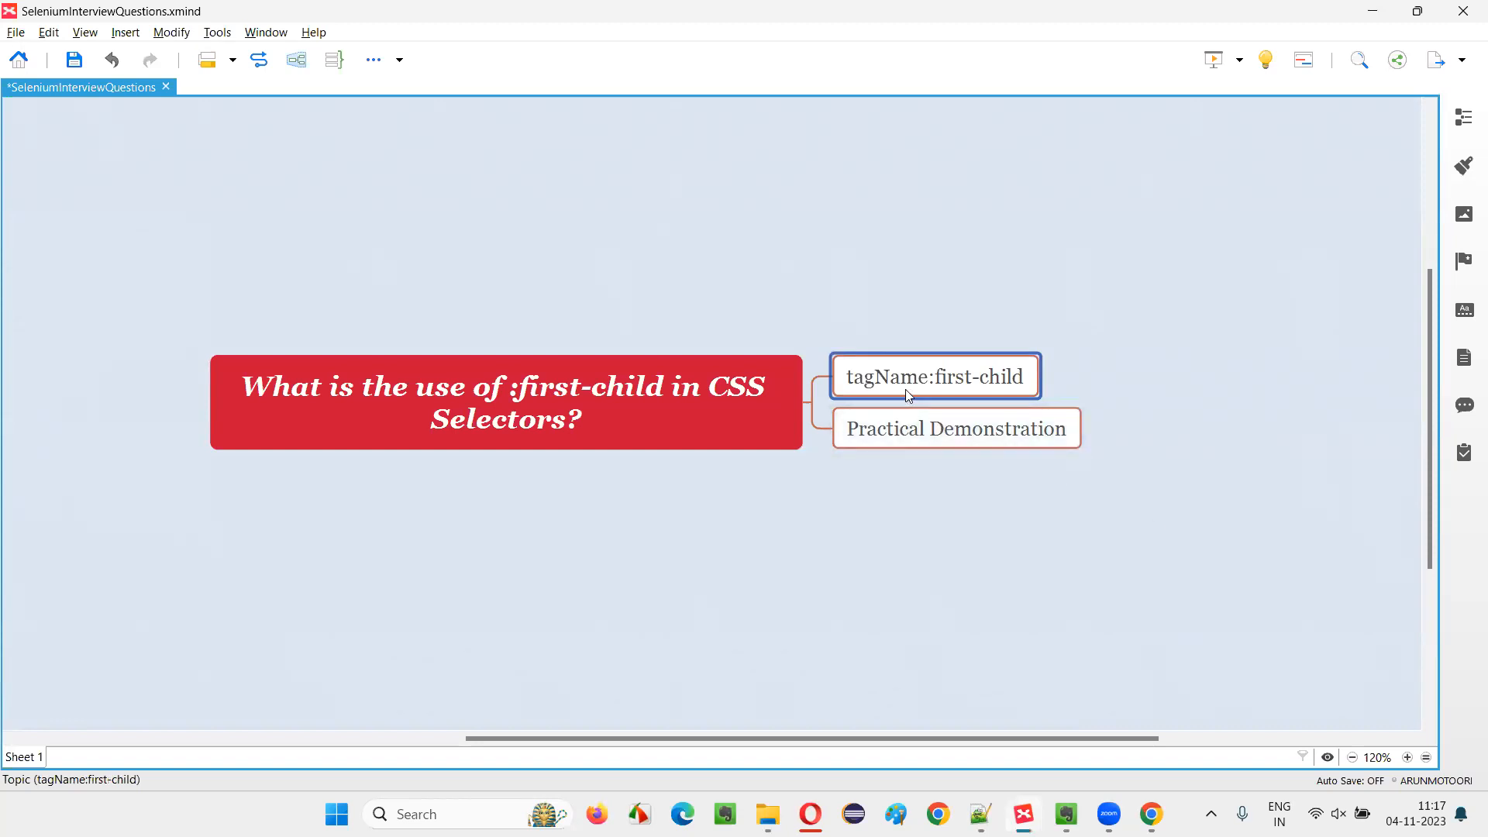
click(505, 402)
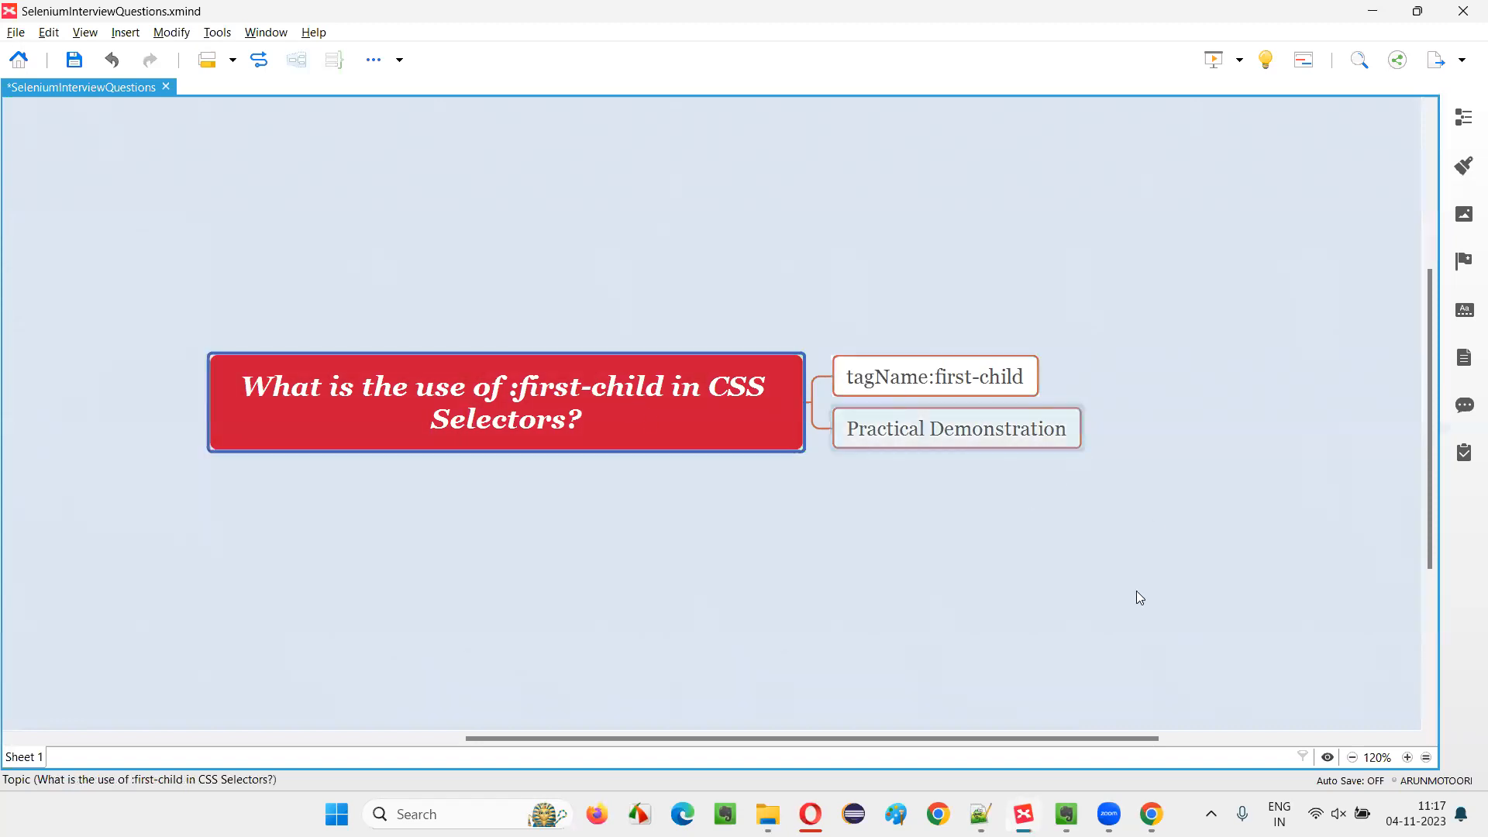